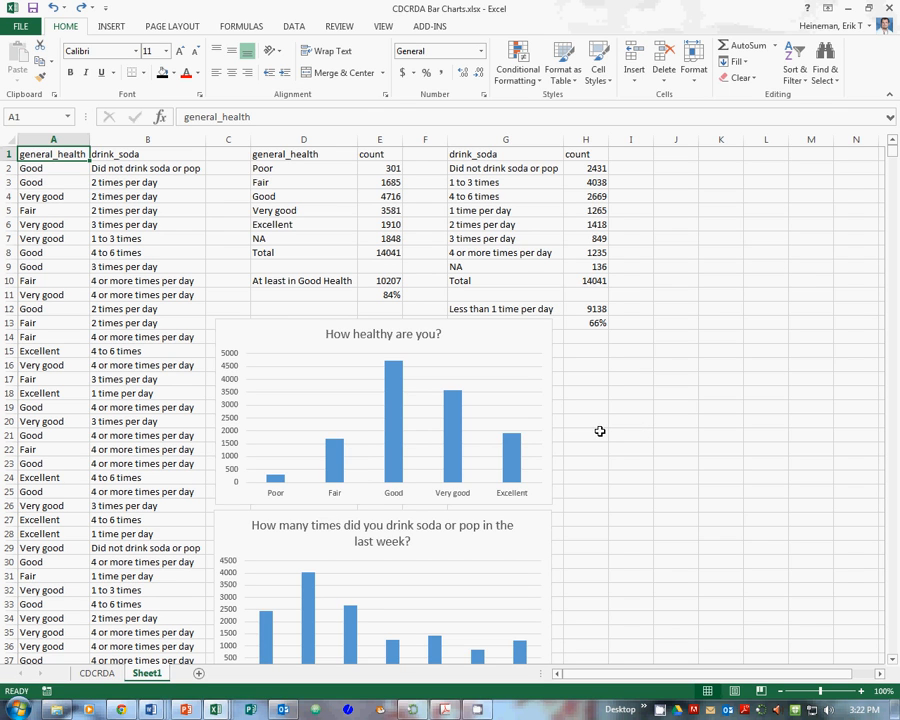
mouse_move(614, 408)
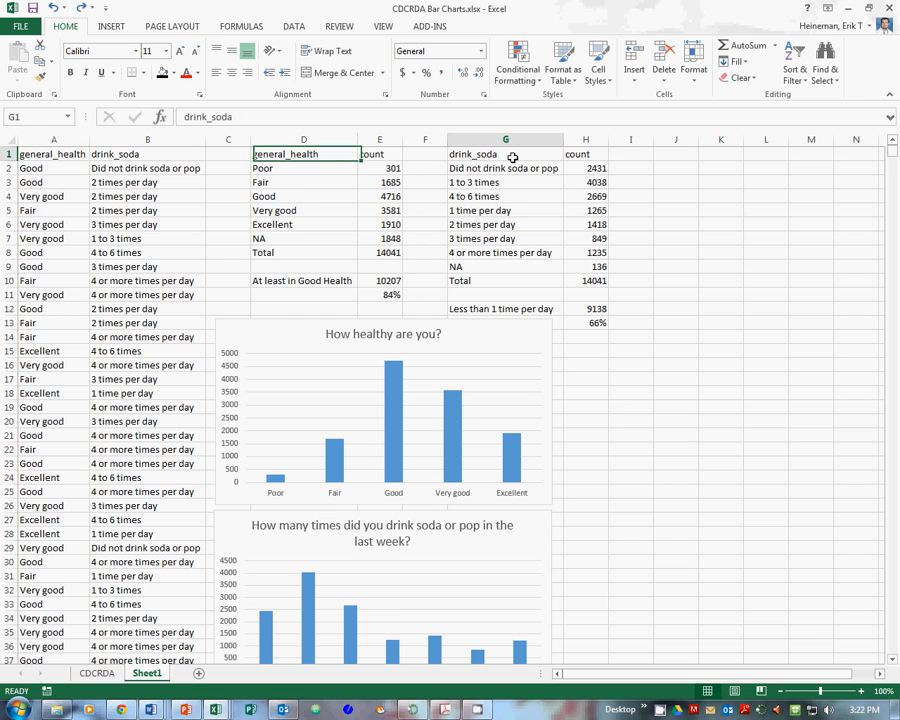
Copy the general_health categories Poor through Total from column D for pasting as row labels in column K
left_click(304, 152)
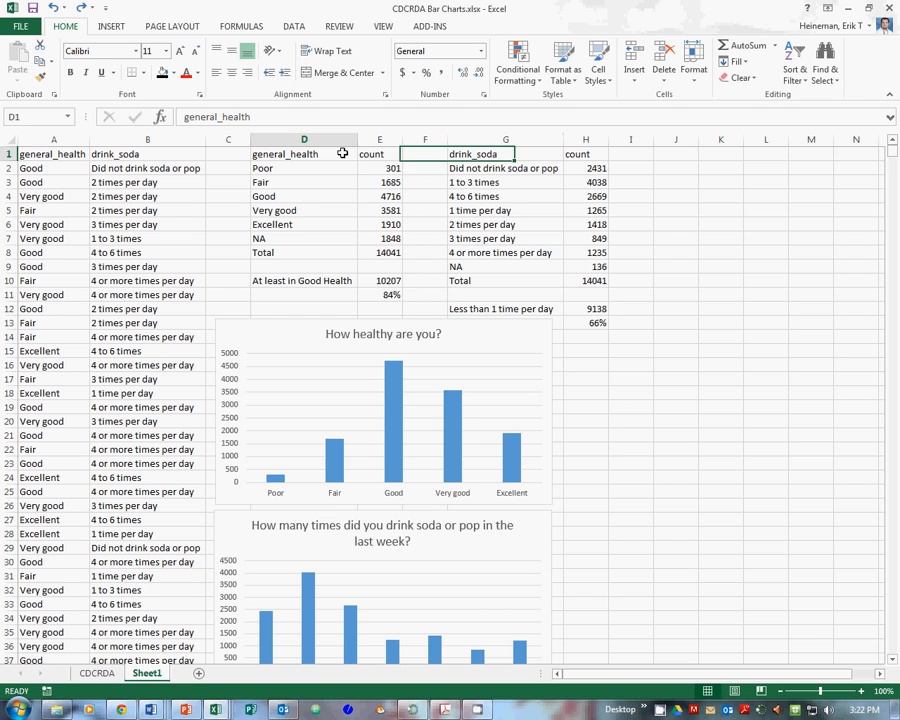
left_click(304, 152)
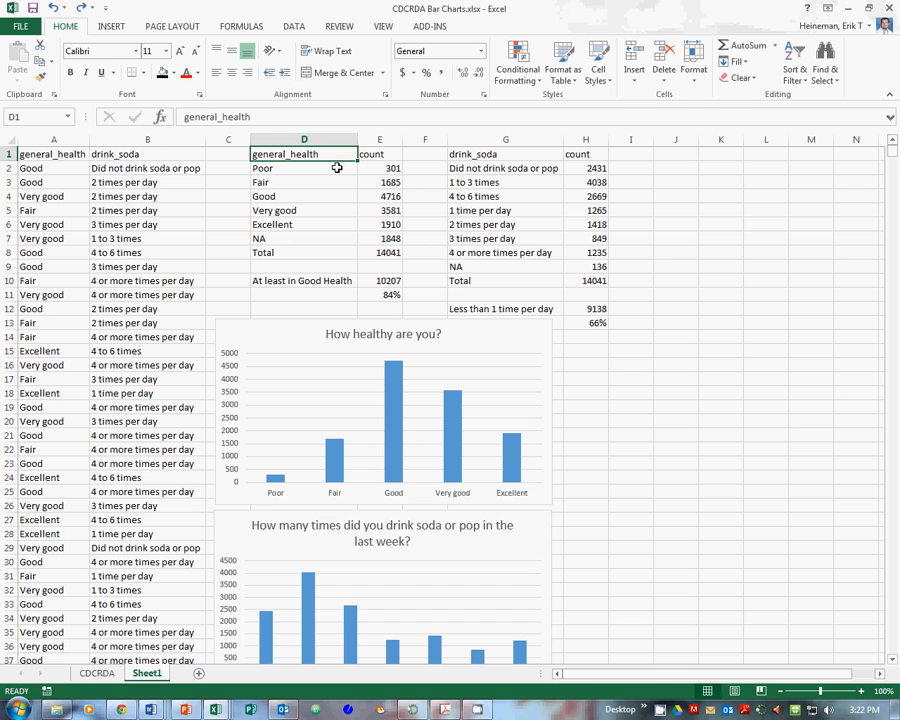
right_click(304, 168)
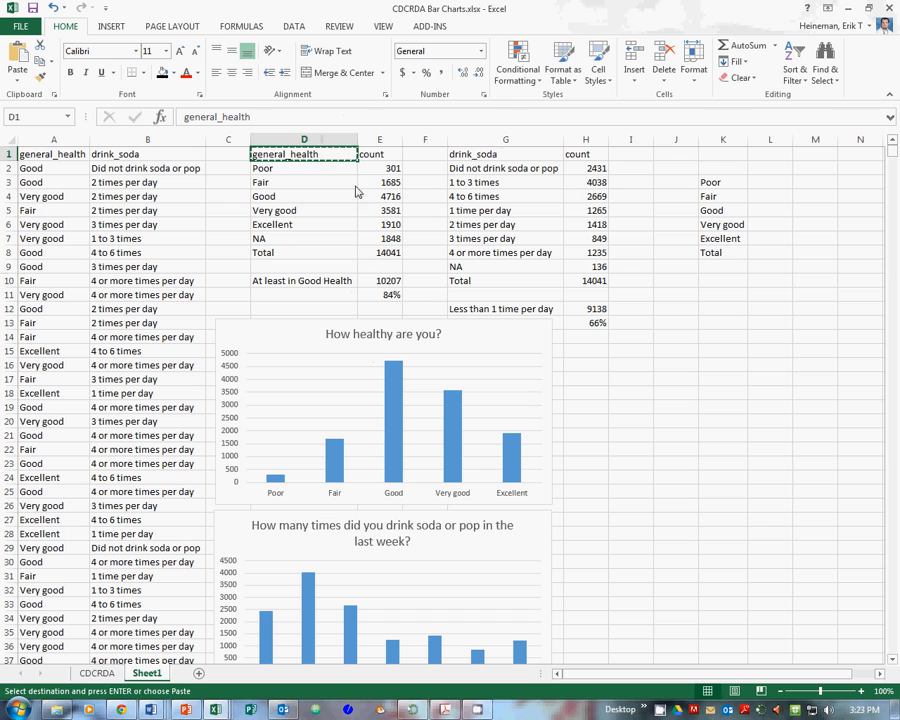
Paste general_health into J3, rotate the text up and merge it down J3:J8
right_click(668, 182)
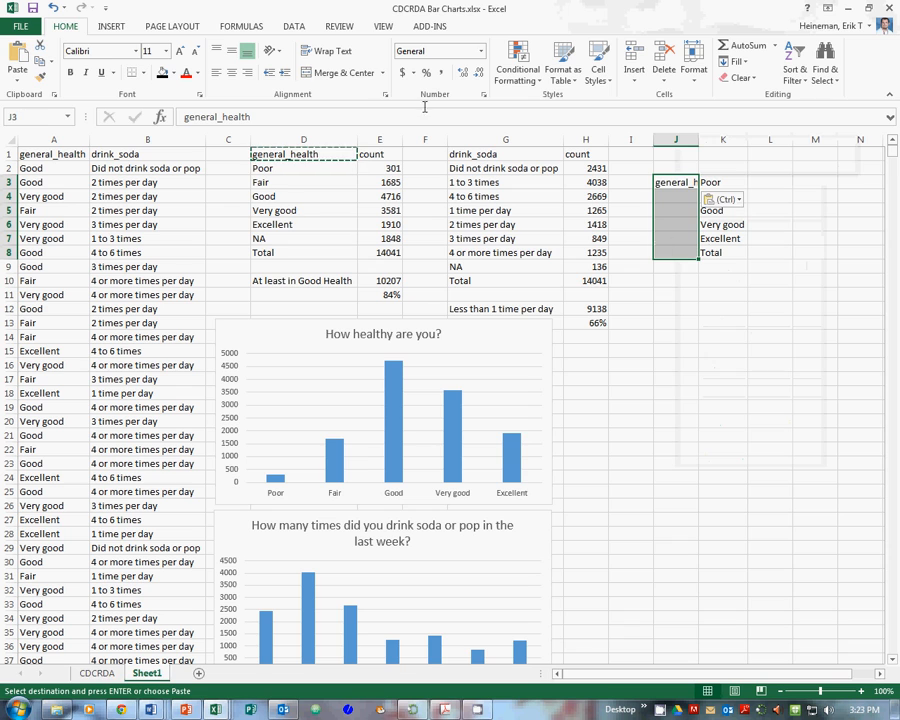
left_click(268, 50)
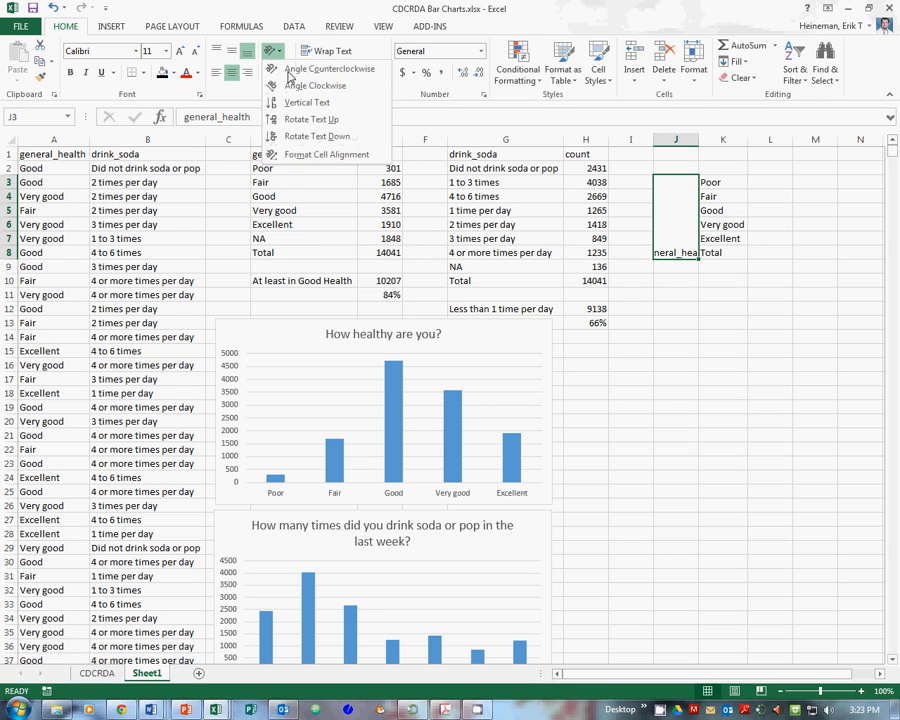
left_click(308, 102)
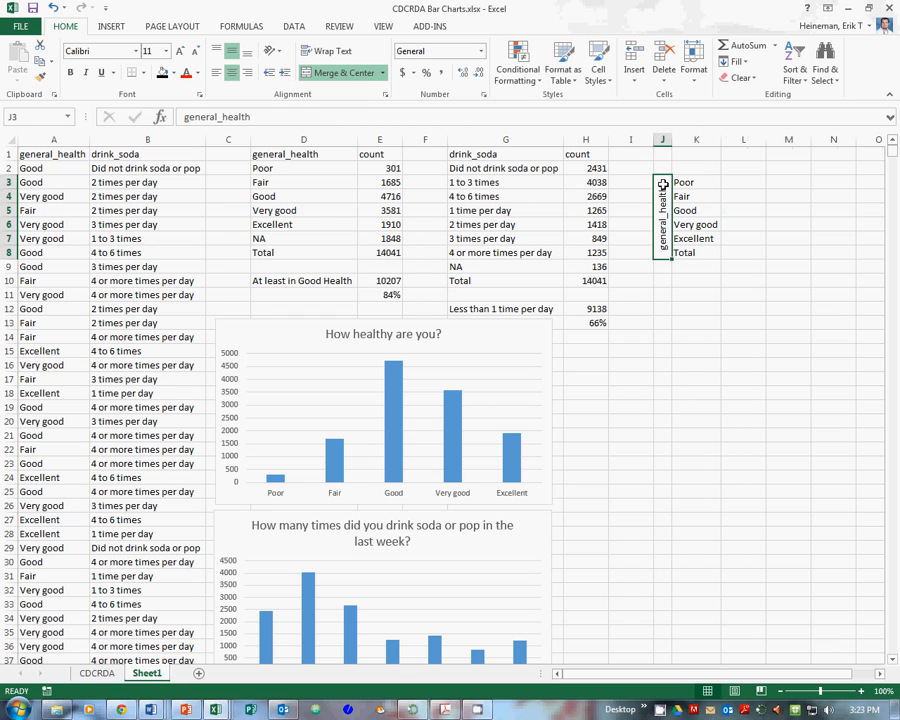
left_click(504, 152)
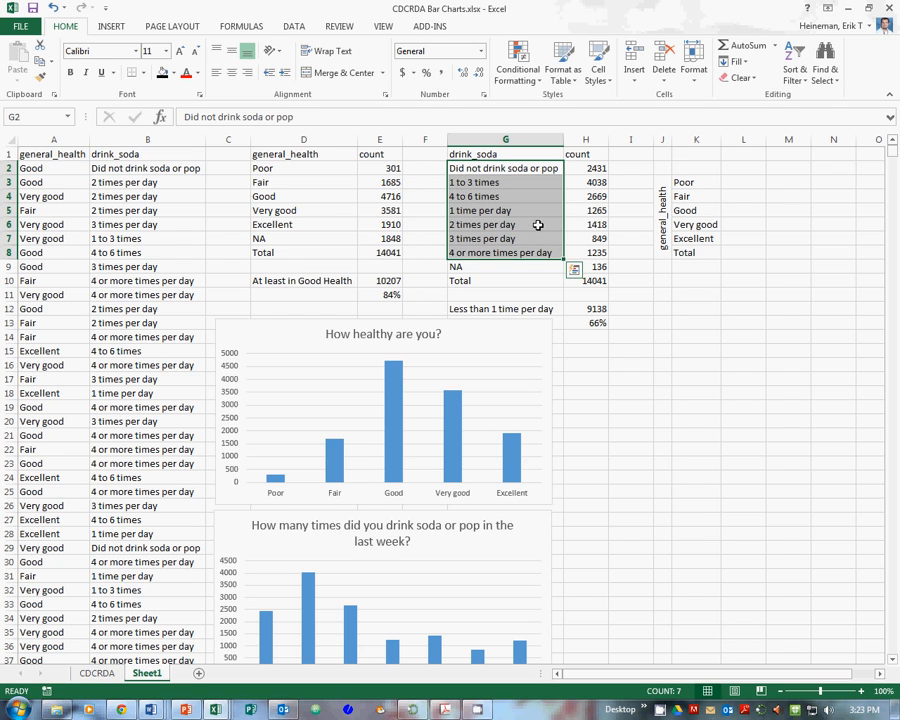
Copy the drink_soda categories G2:G8 and paste them transposed across row 2 from L2
key("ctrl+c")
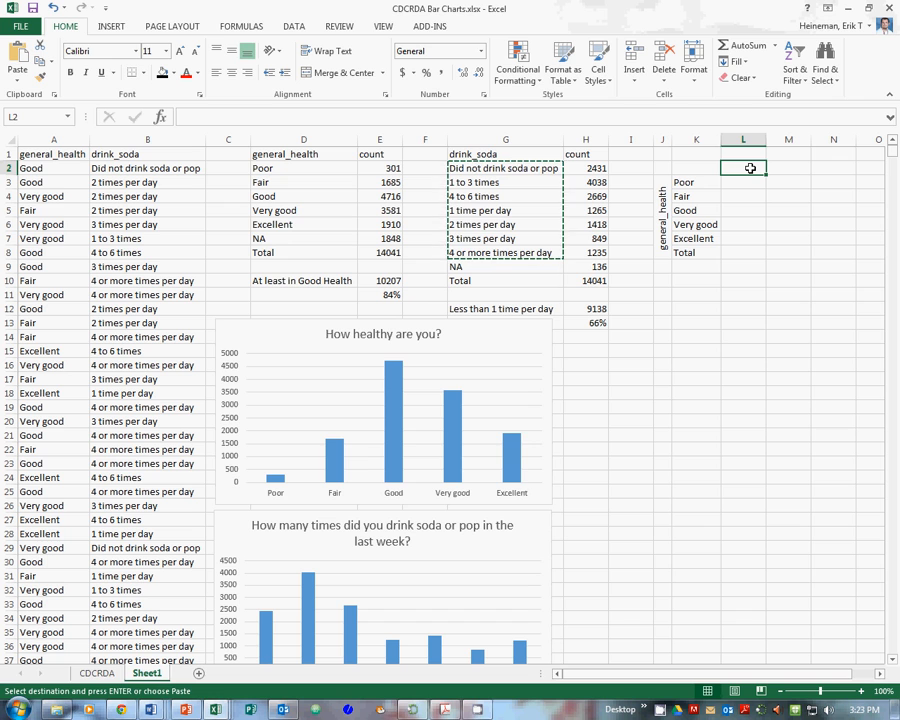
right_click(744, 168)
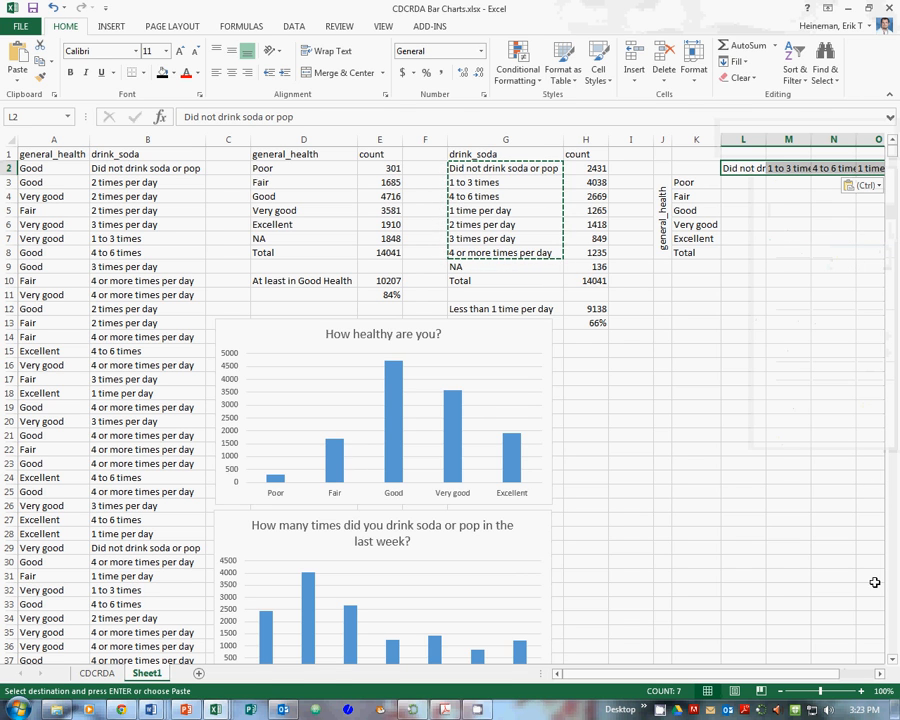
scroll("right", 3)
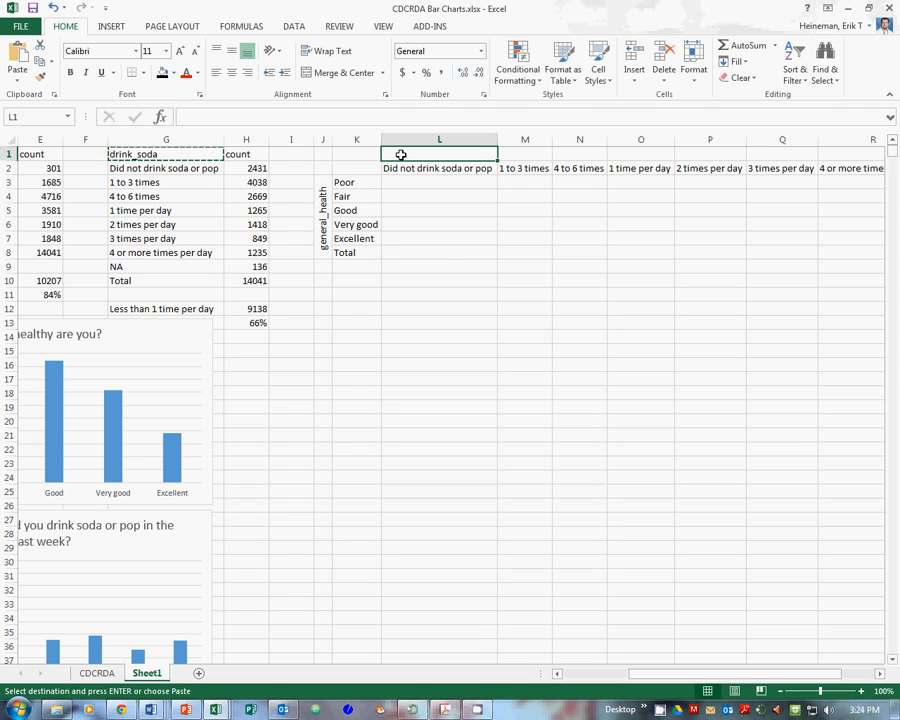
Paste drink_soda into L1, add a Total heading in S2 and merge-center L1:S1
key("ctrl+v")
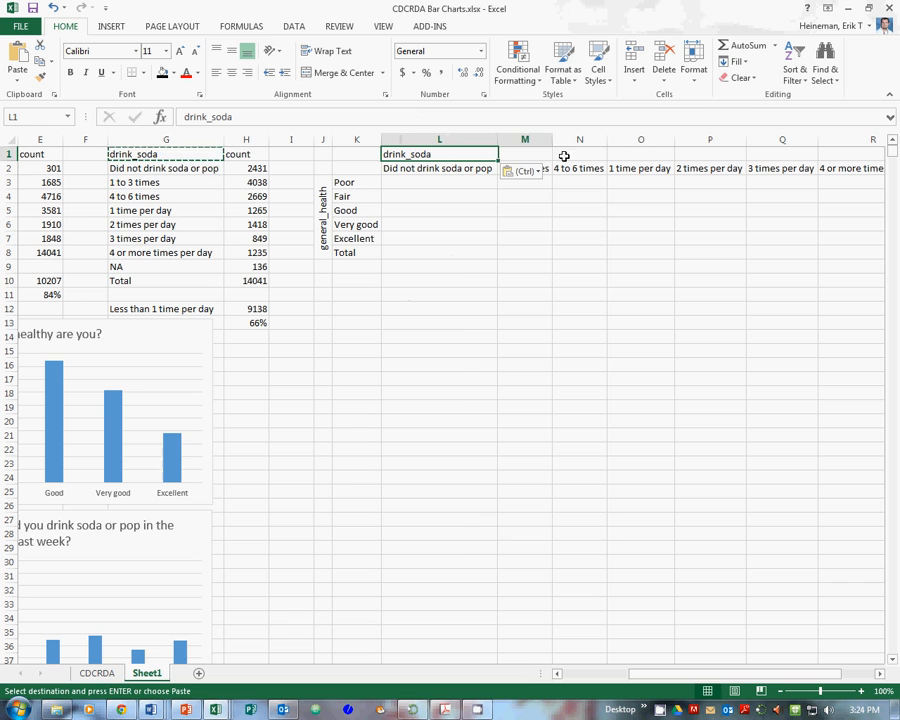
scroll("right", 3)
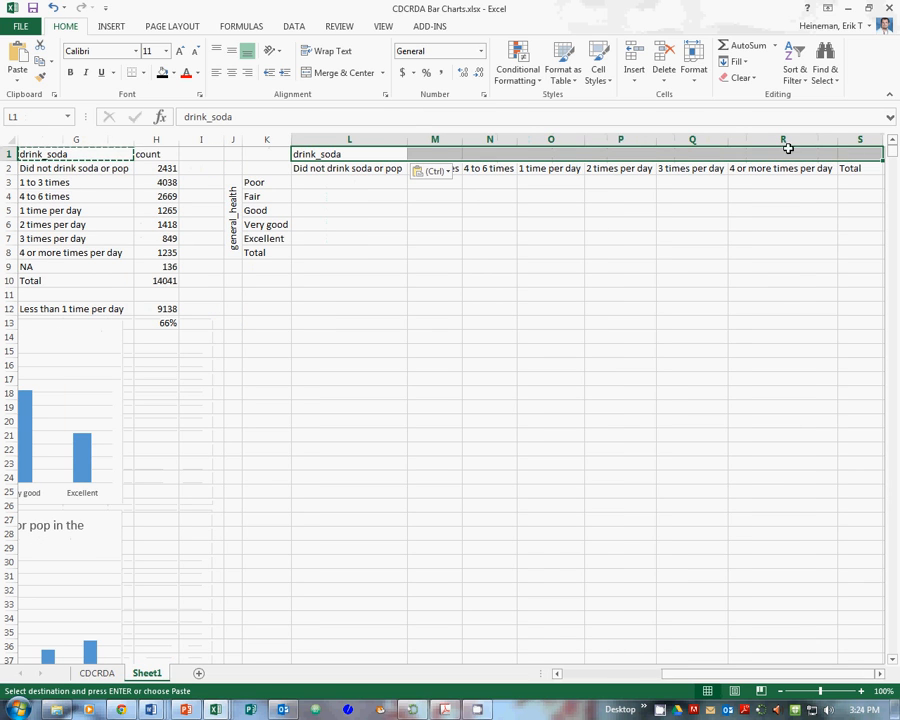
left_click(338, 72)
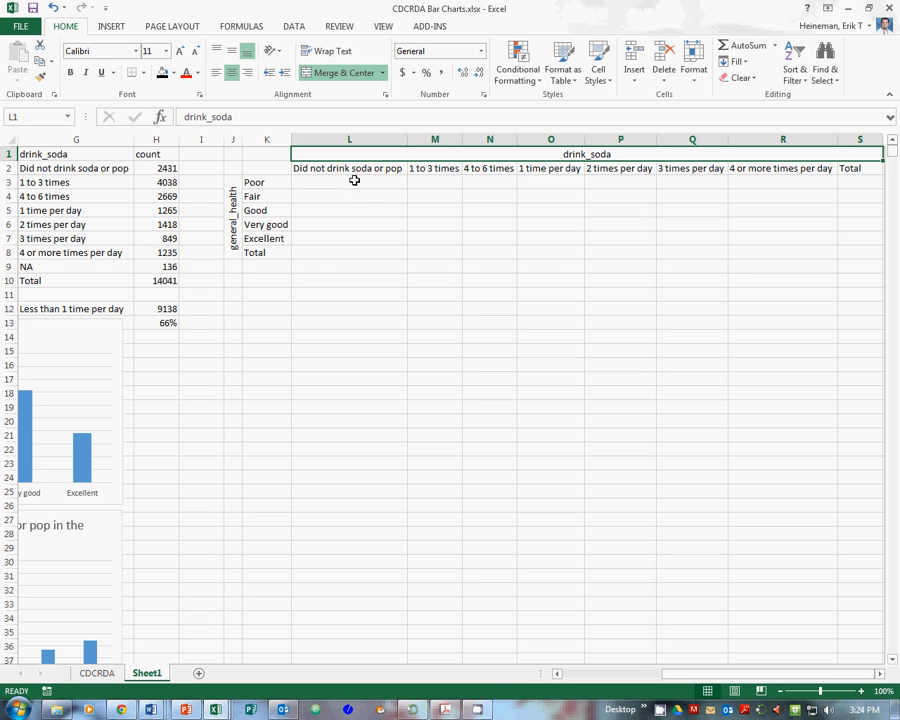
mouse_move(354, 180)
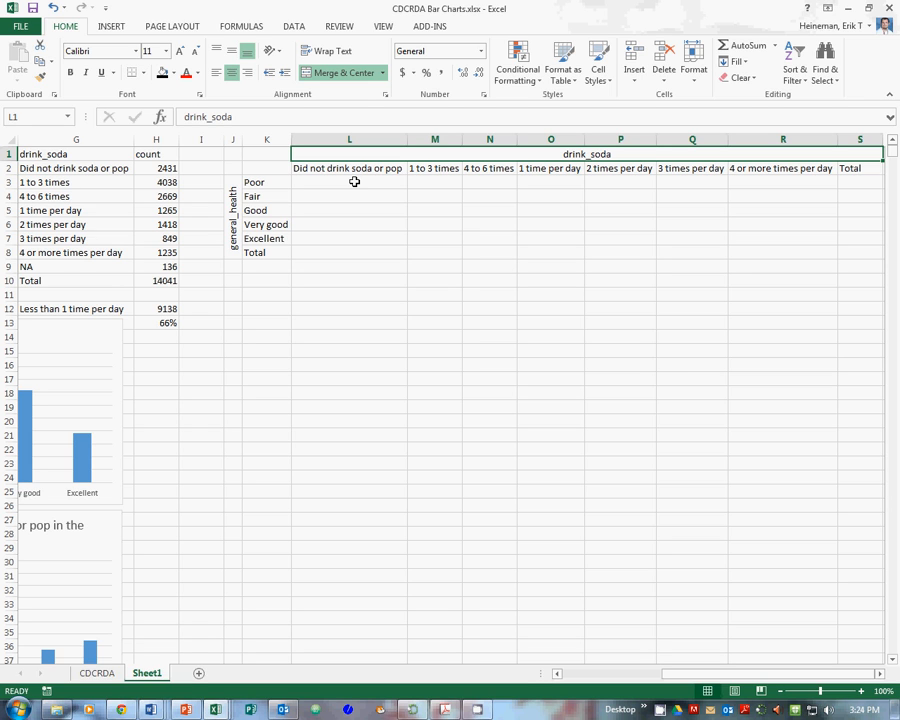
mouse_move(352, 184)
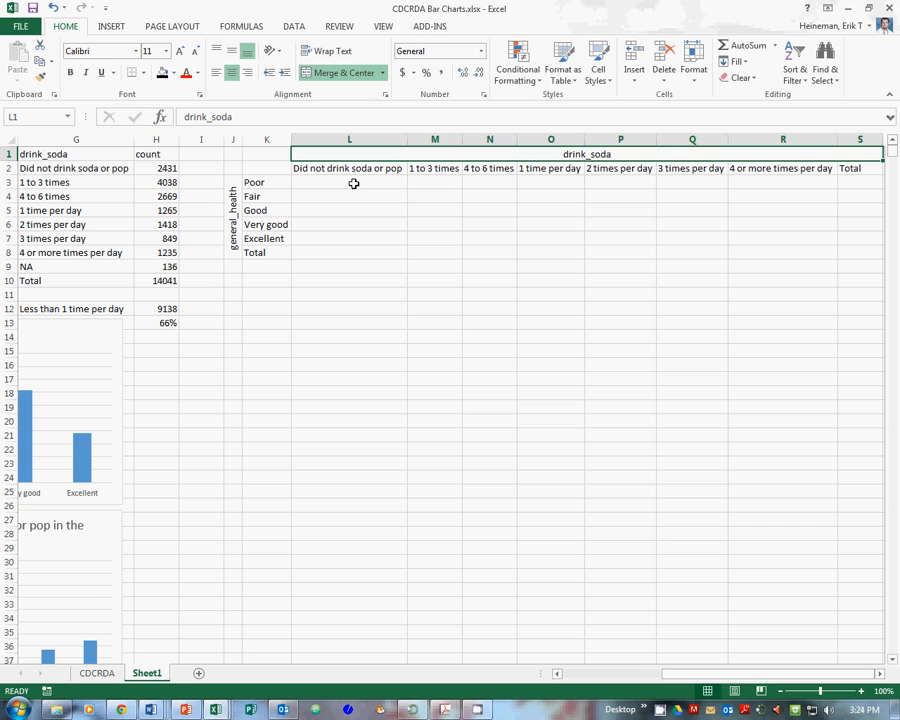
Insert a COUNTIFS function from the Statistical category into cell L3
left_click(348, 182)
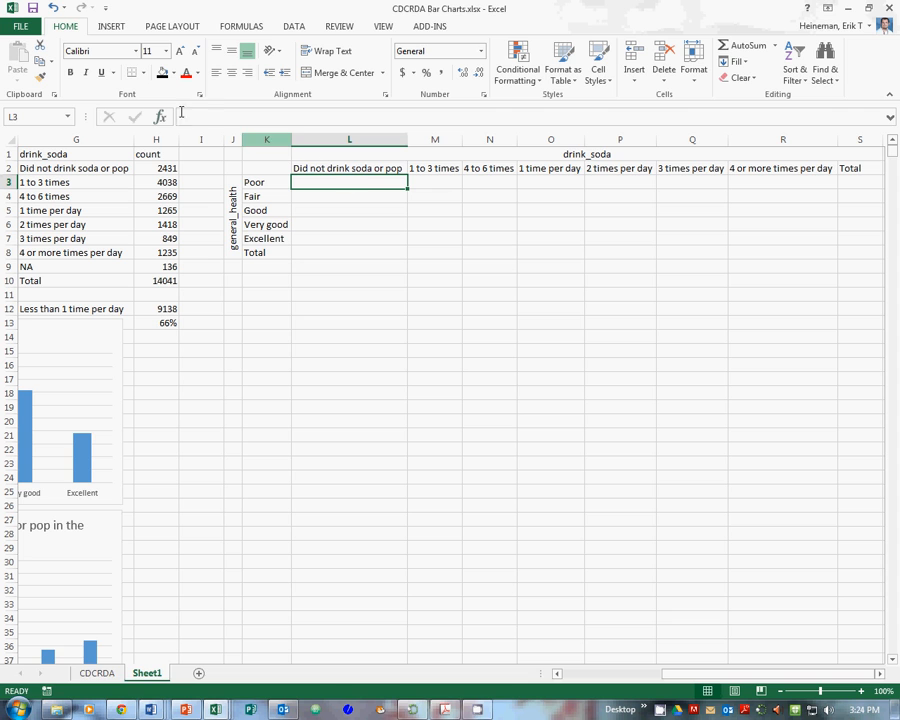
left_click(160, 116)
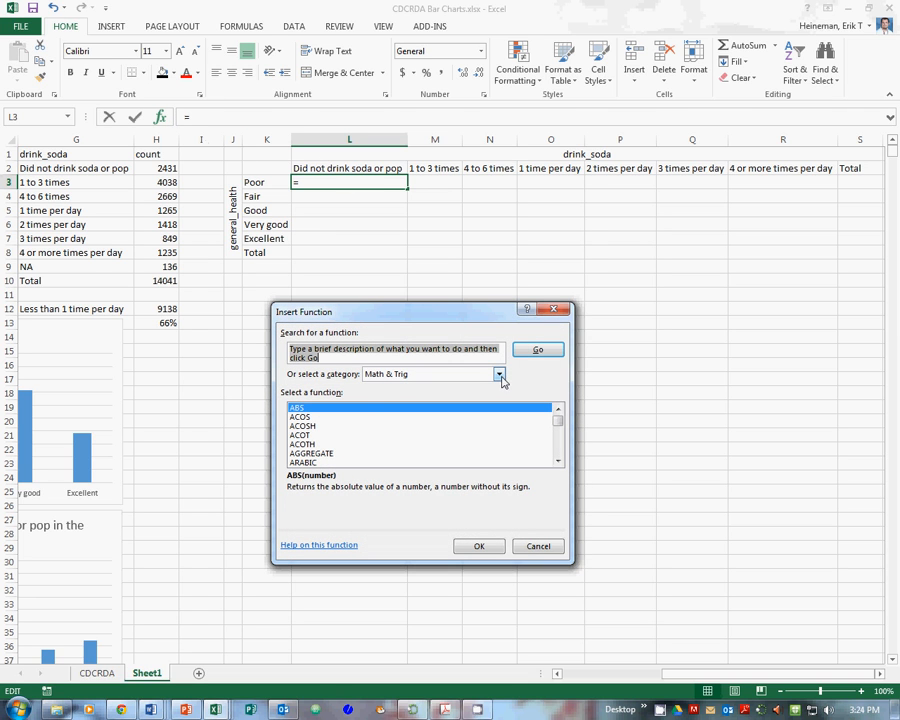
left_click(498, 374)
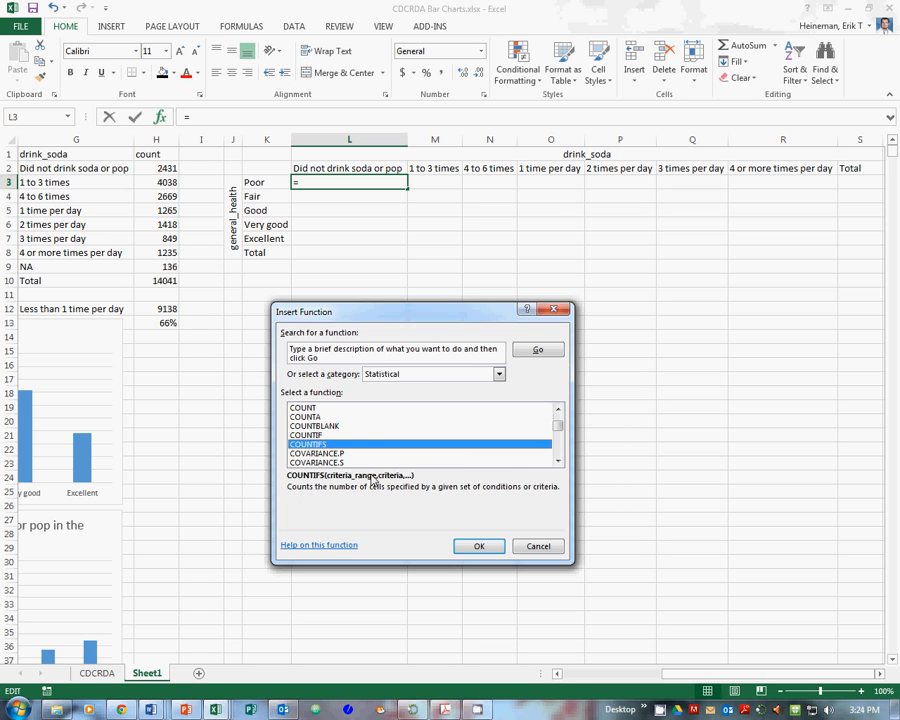
left_click(480, 546)
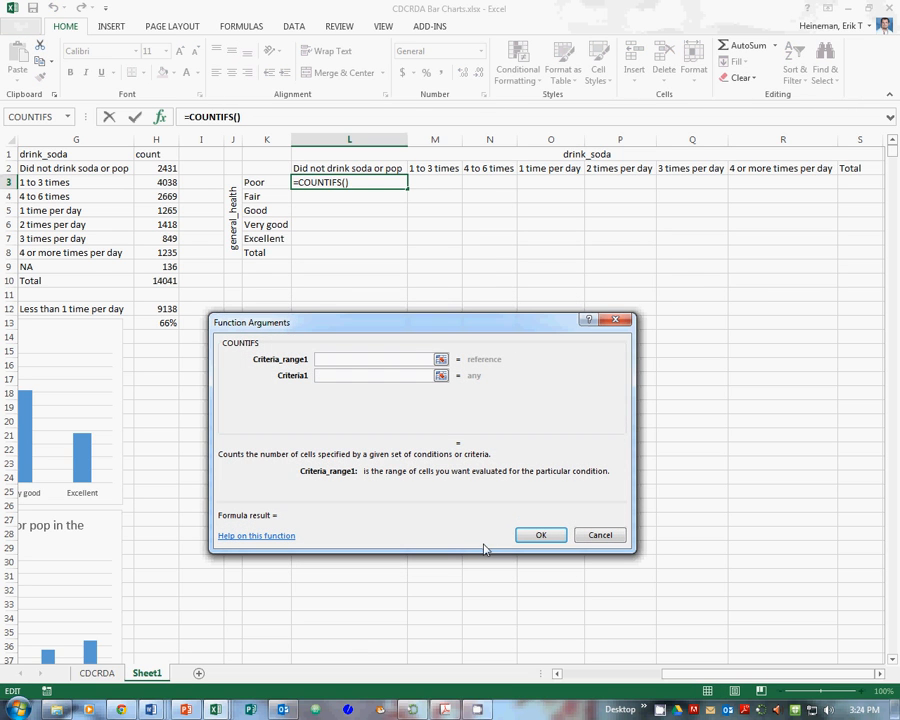
mouse_move(430, 460)
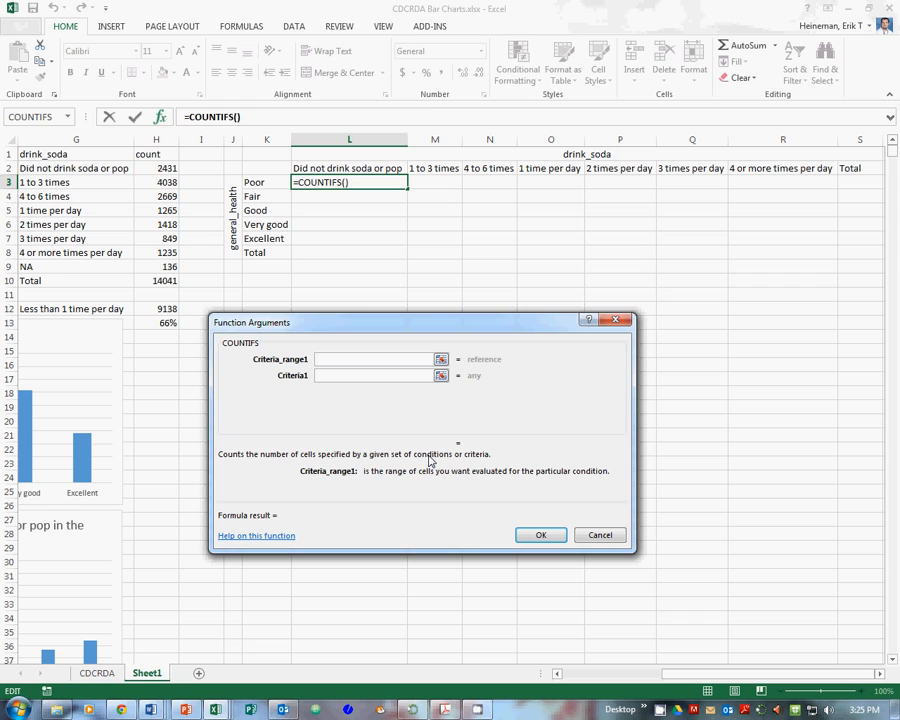
mouse_move(408, 442)
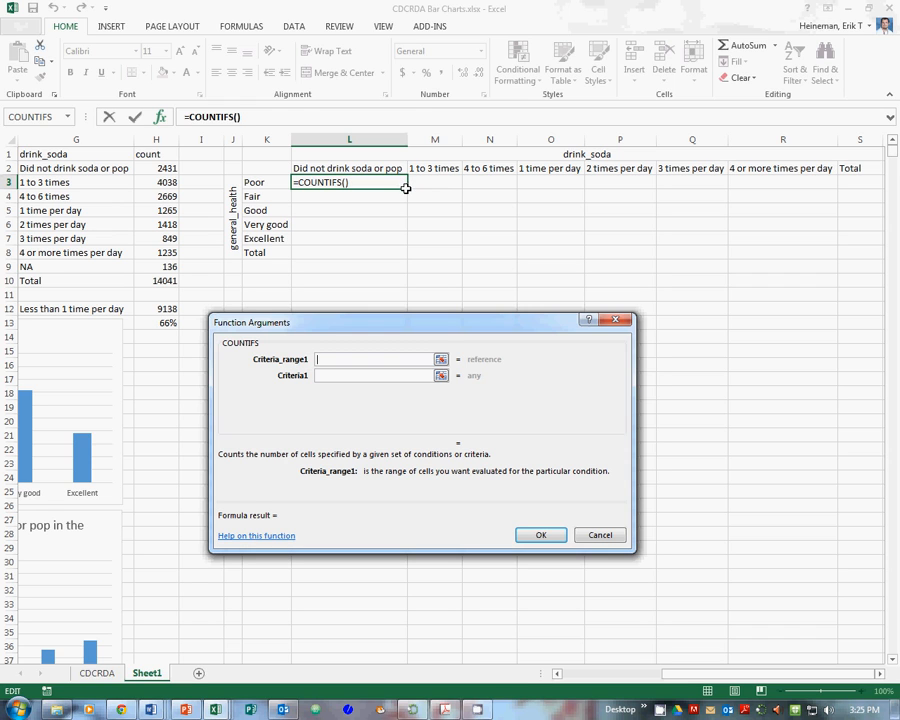
mouse_move(424, 252)
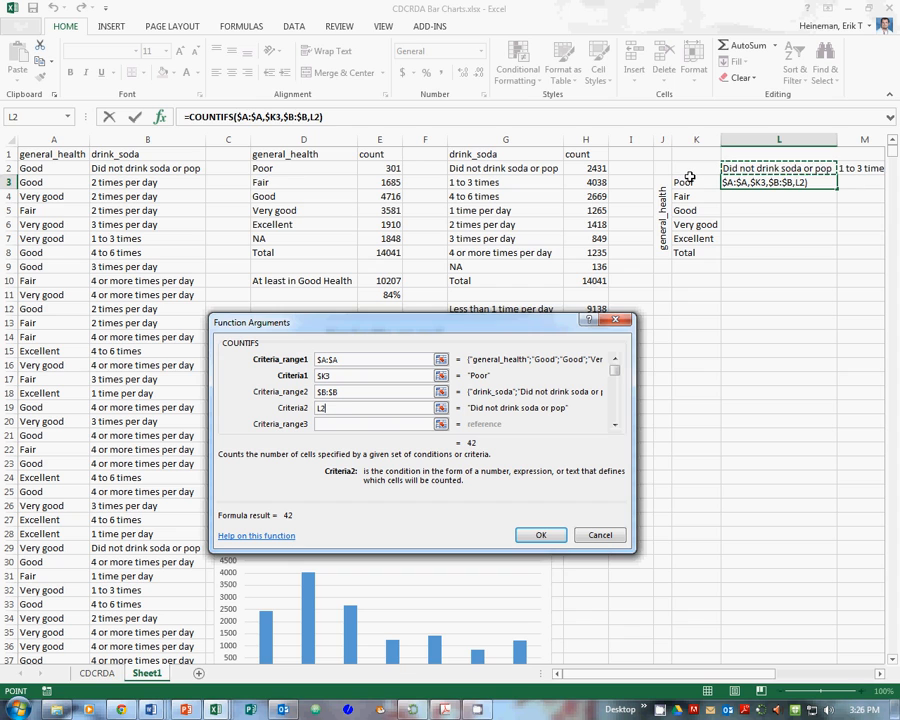
mouse_move(536, 216)
type("$")
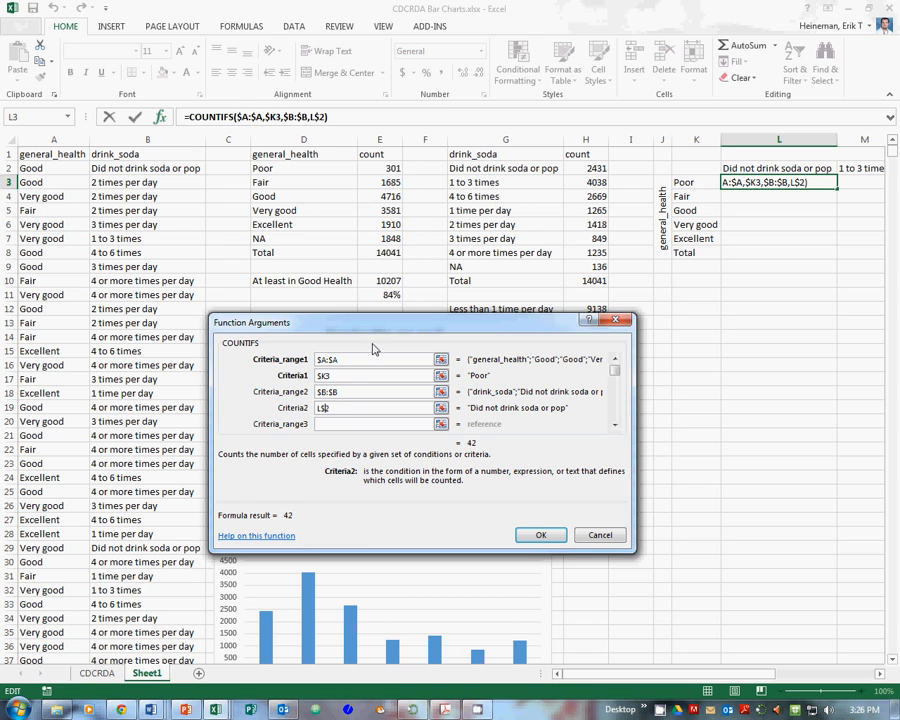
Confirm COUNTIFS($A:$A,$K3,$B:$B,L$2) in L3, returning 42 for Poor, no soda
left_click(540, 534)
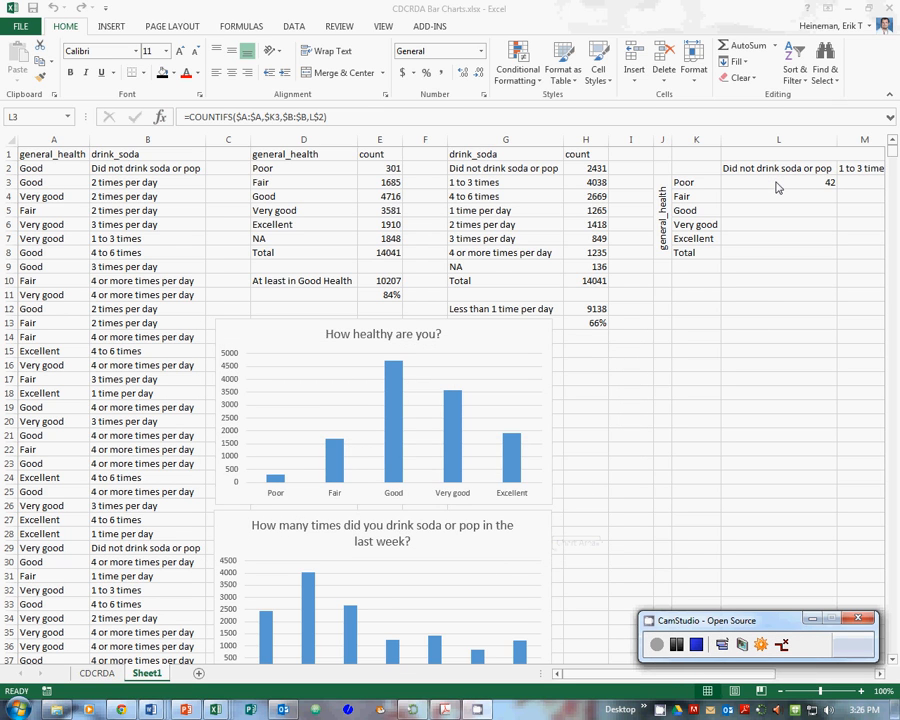
mouse_move(718, 182)
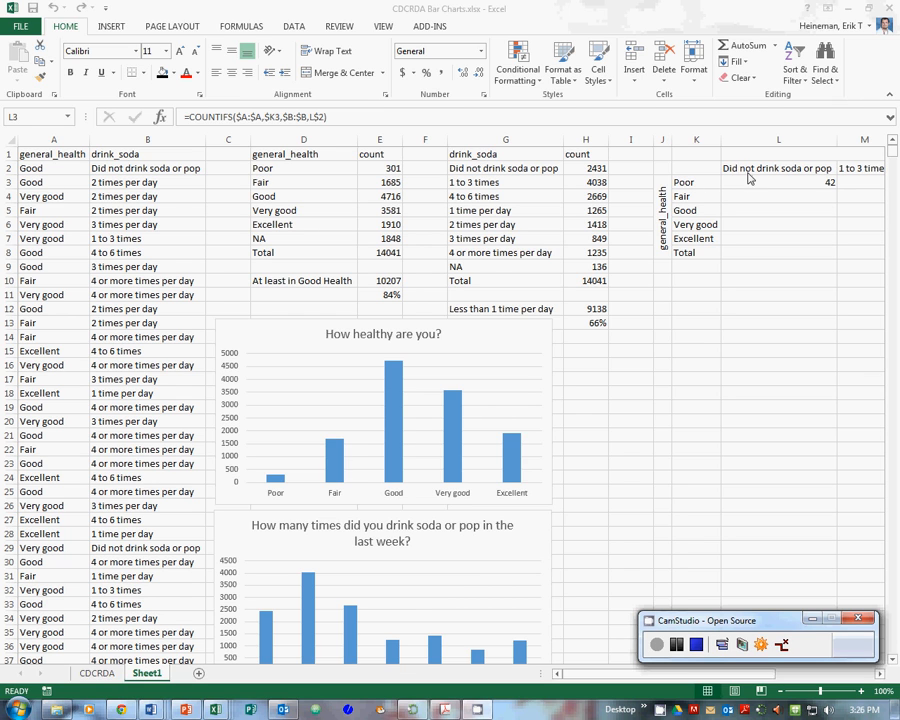
Copy the L3 COUNTIFS formula across to R3 and down to row 7
left_click(778, 180)
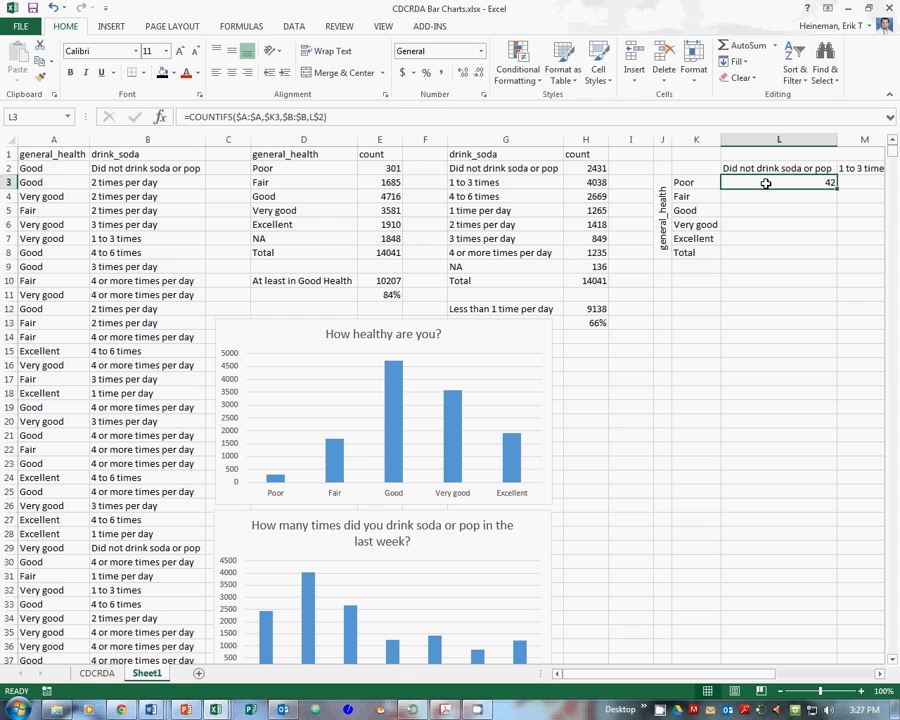
mouse_move(770, 192)
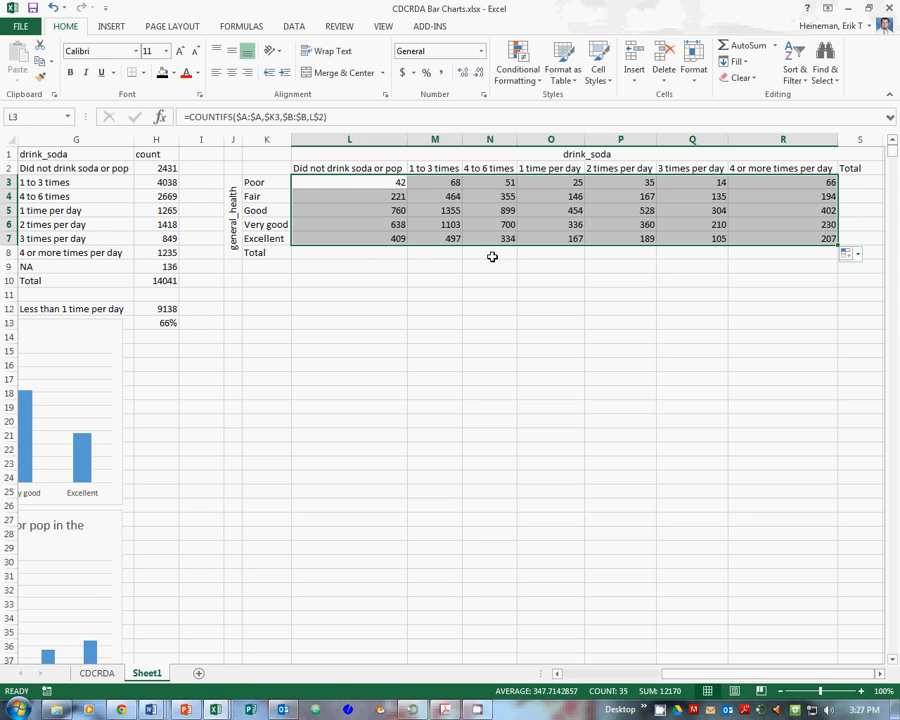
mouse_move(384, 256)
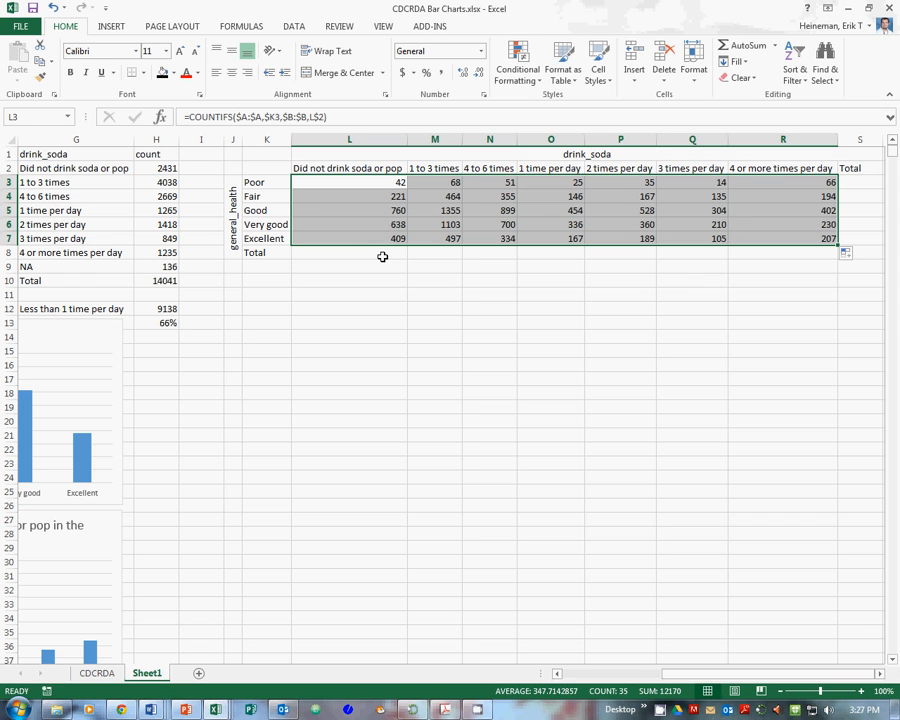
Enter SUM(L3:L7) in L8 via Math & Trig, giving the first column total of 2070
left_click(348, 252)
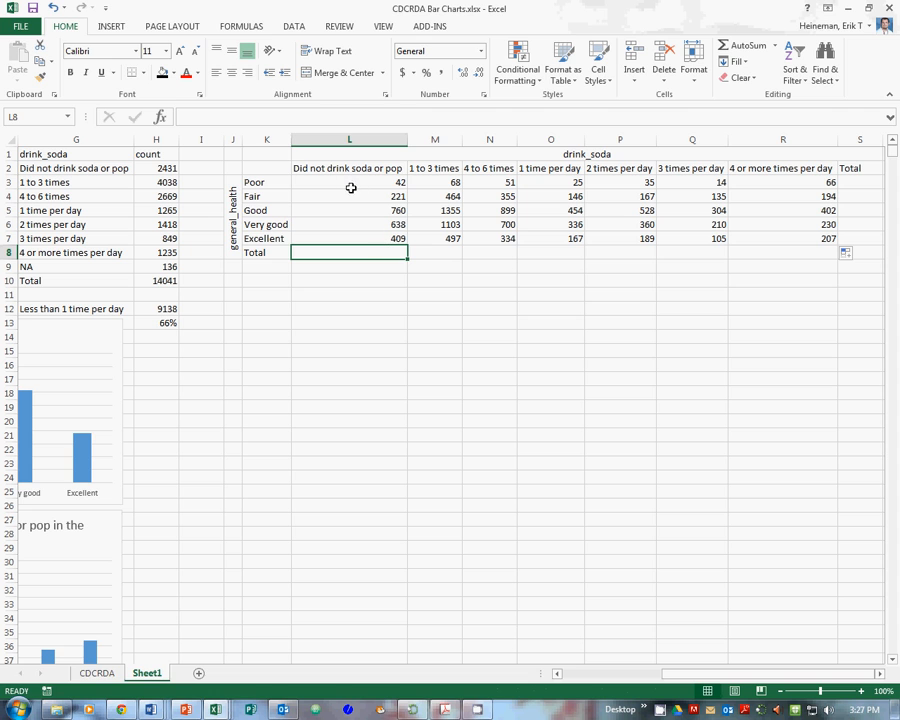
type("=")
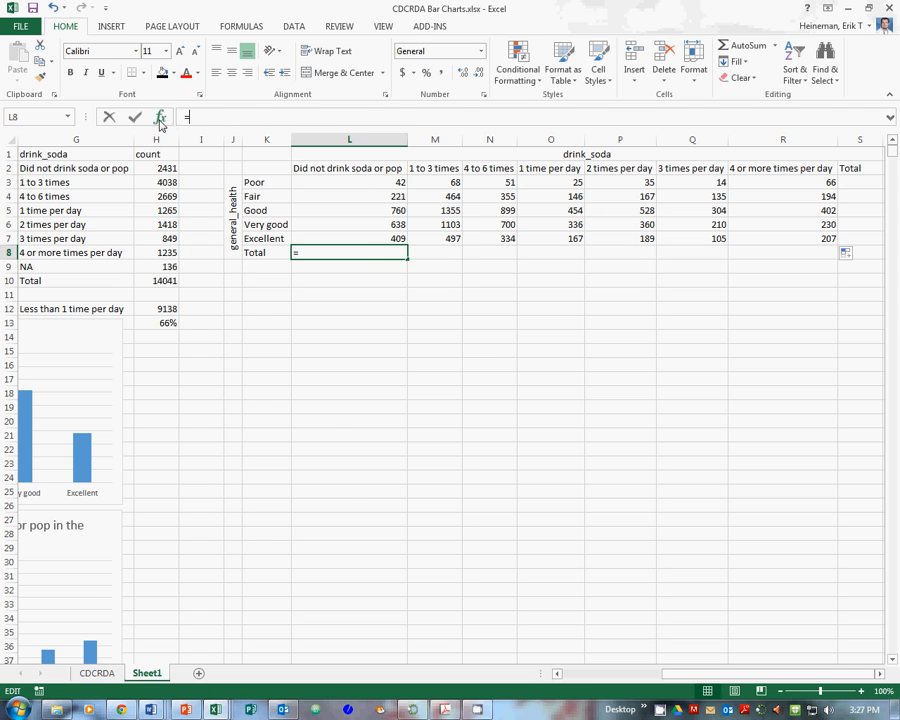
left_click(160, 116)
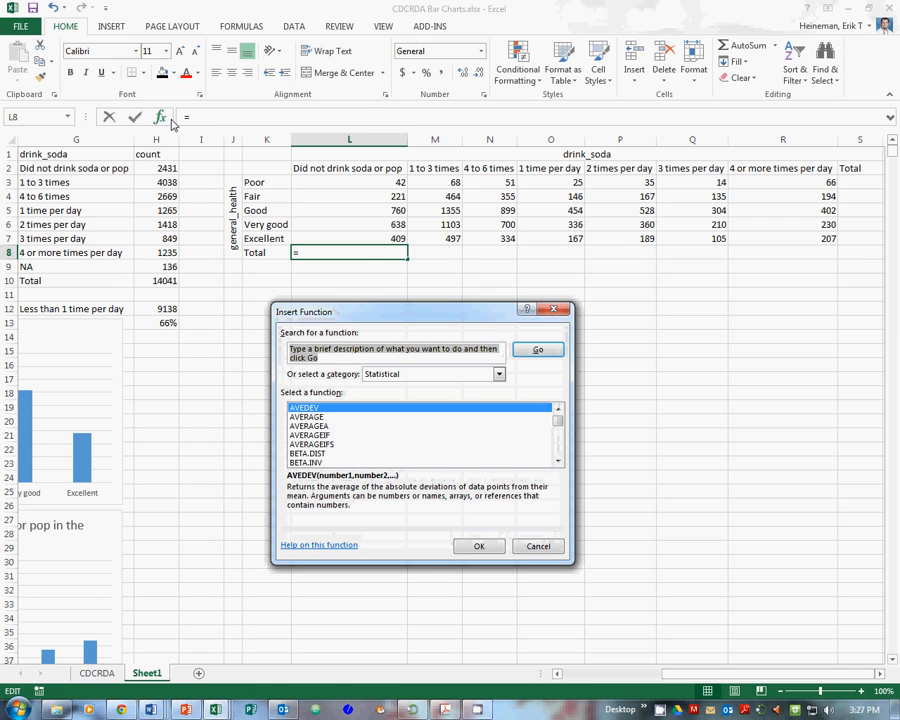
left_click(498, 374)
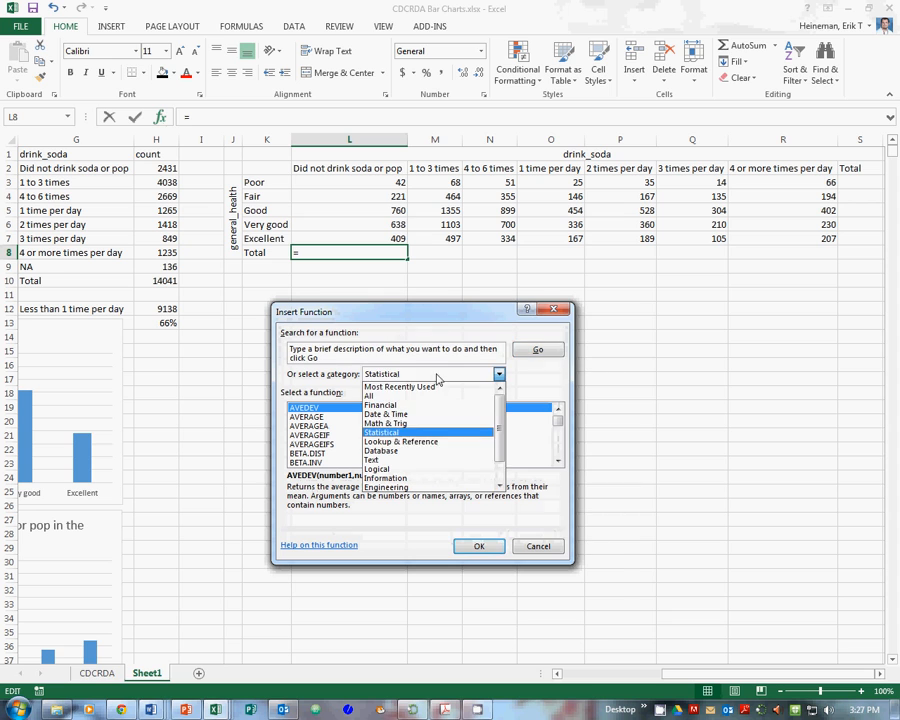
left_click(384, 422)
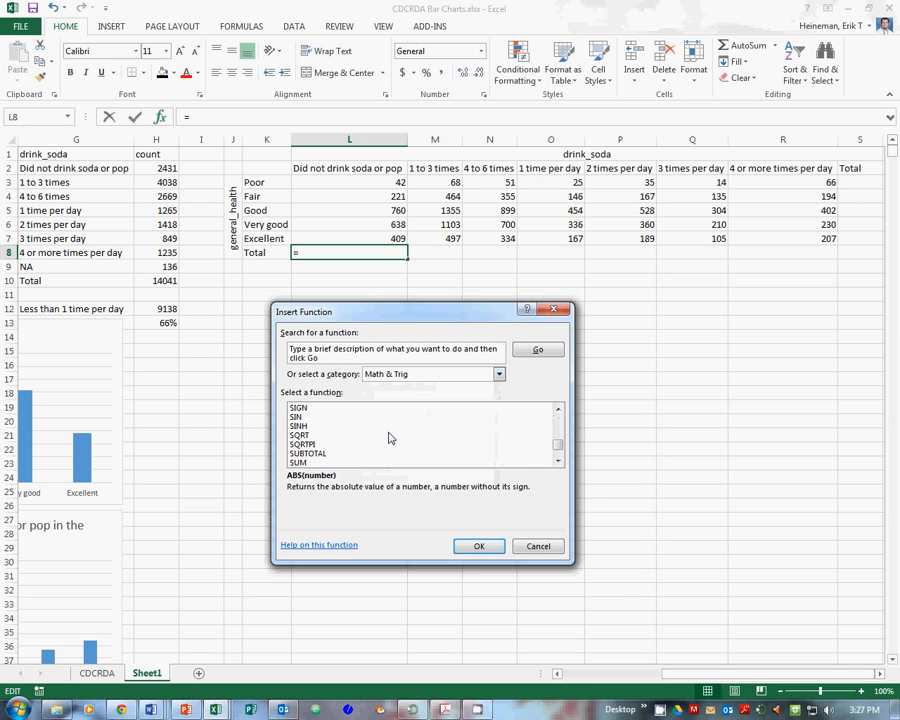
left_click(300, 462)
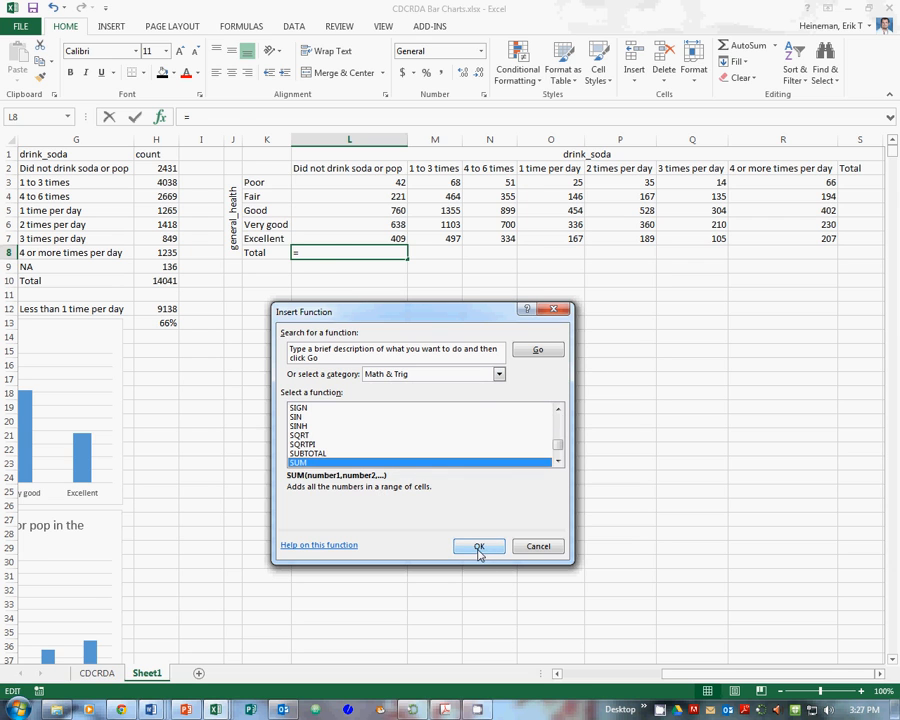
left_click(478, 546)
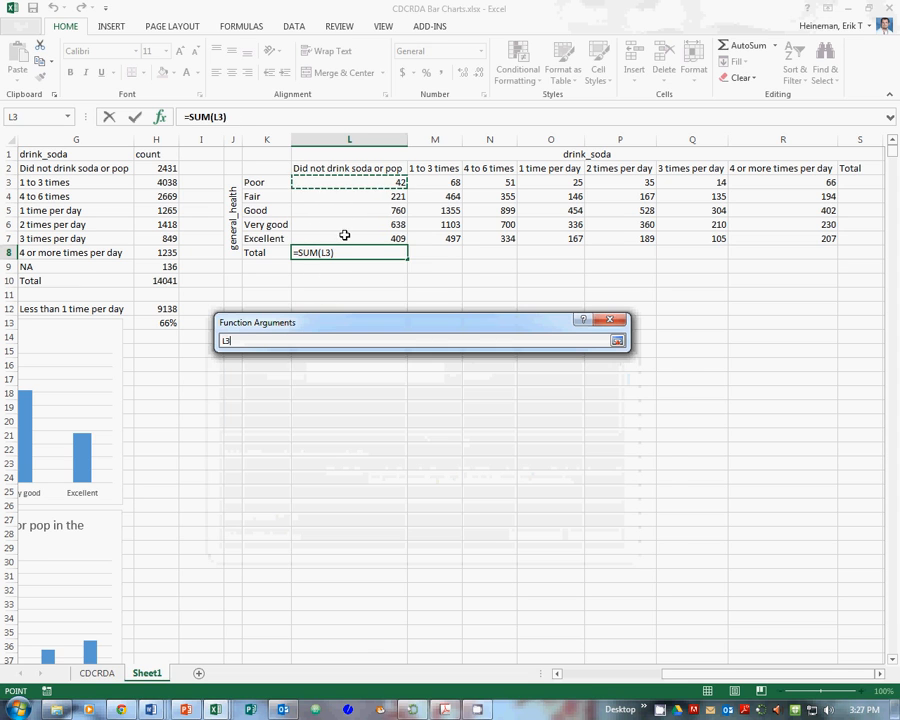
left_click_drag(348, 182, 348, 238)
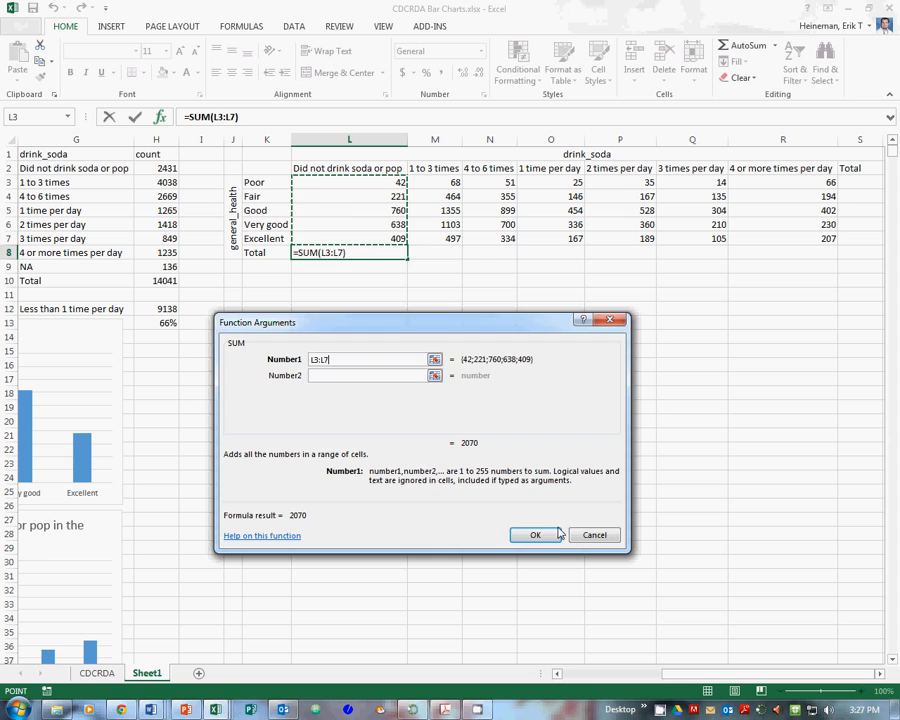
left_click(536, 534)
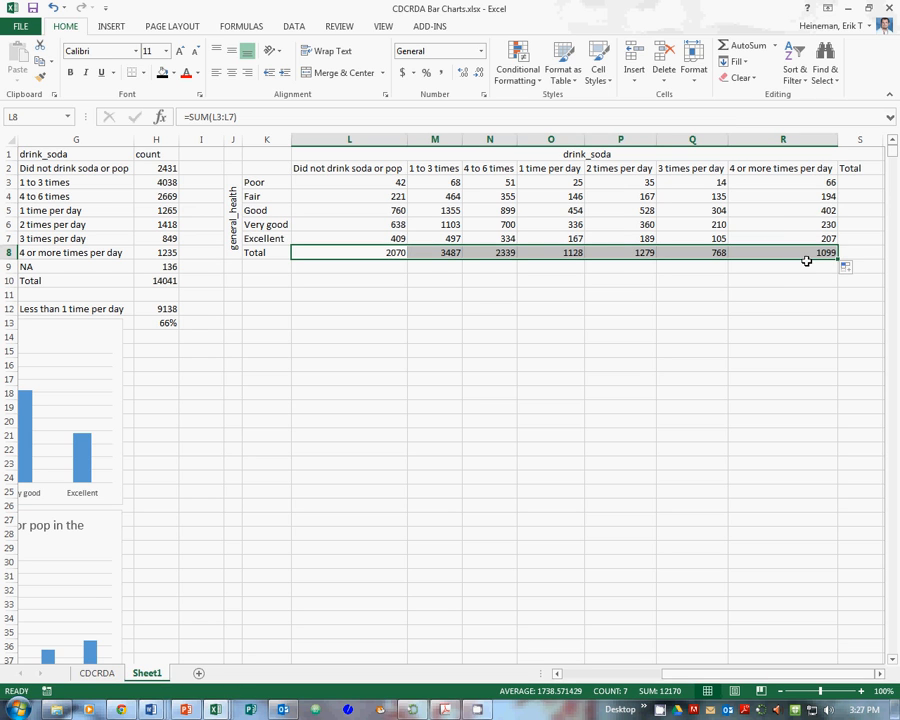
mouse_move(860, 180)
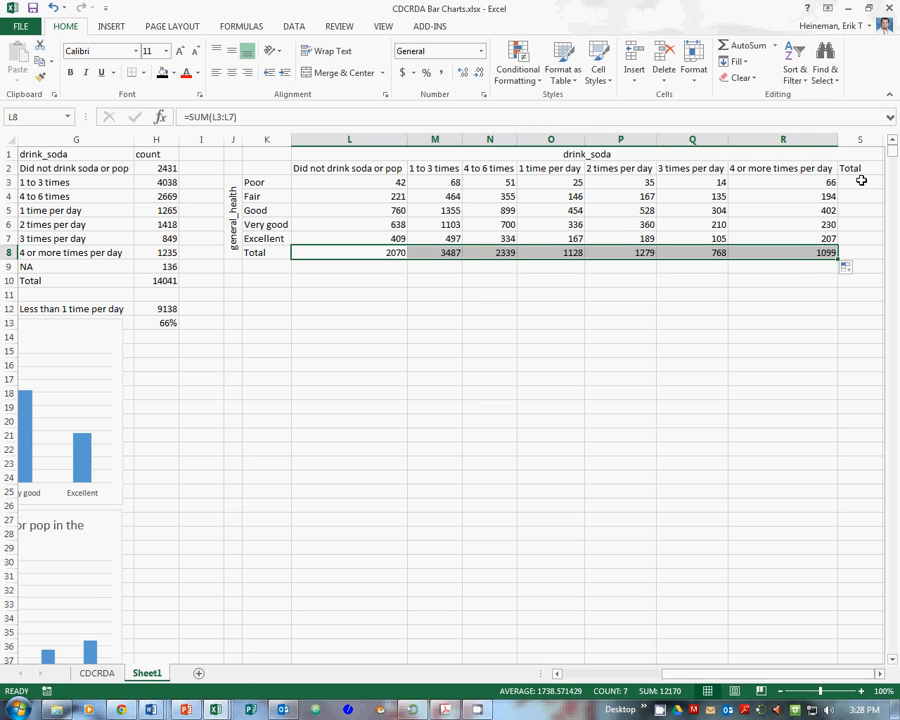
Enter SUM(L3:R3) in S3, giving the Poor row total of 301
left_click(860, 182)
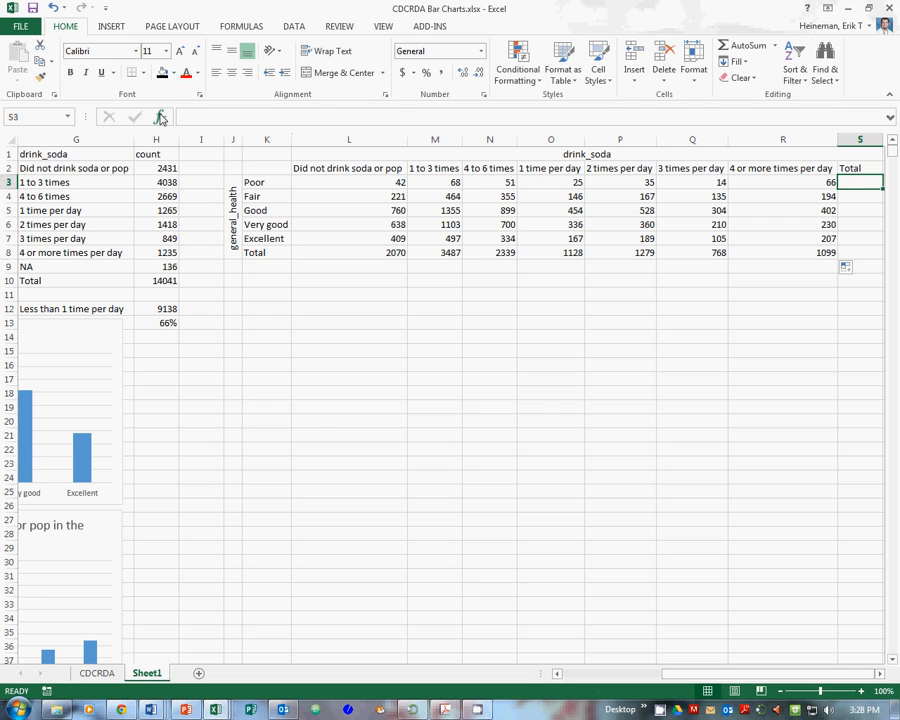
left_click(160, 116)
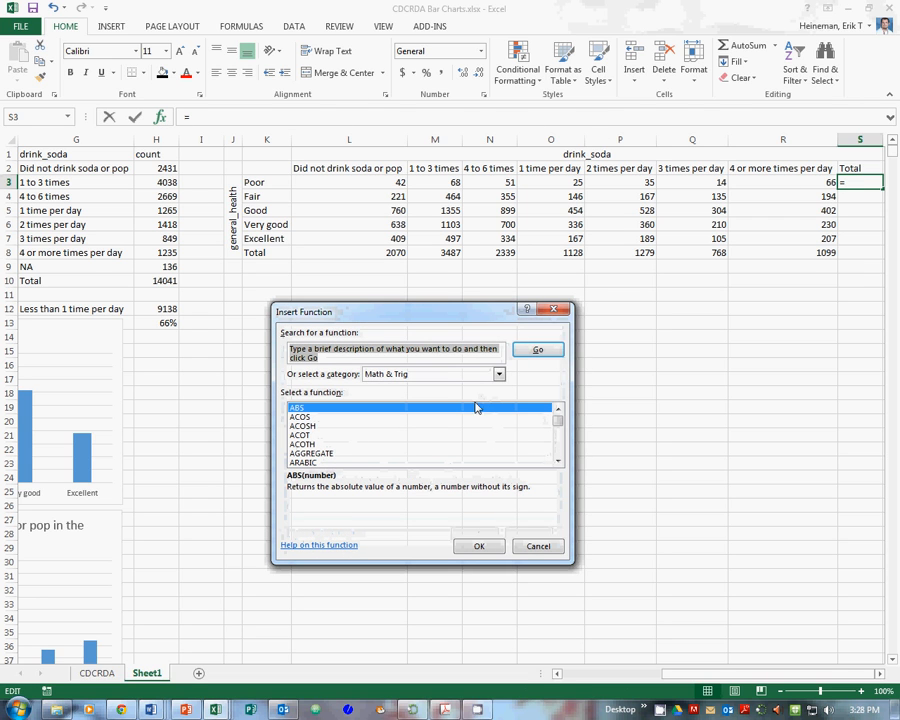
scroll("down", 3)
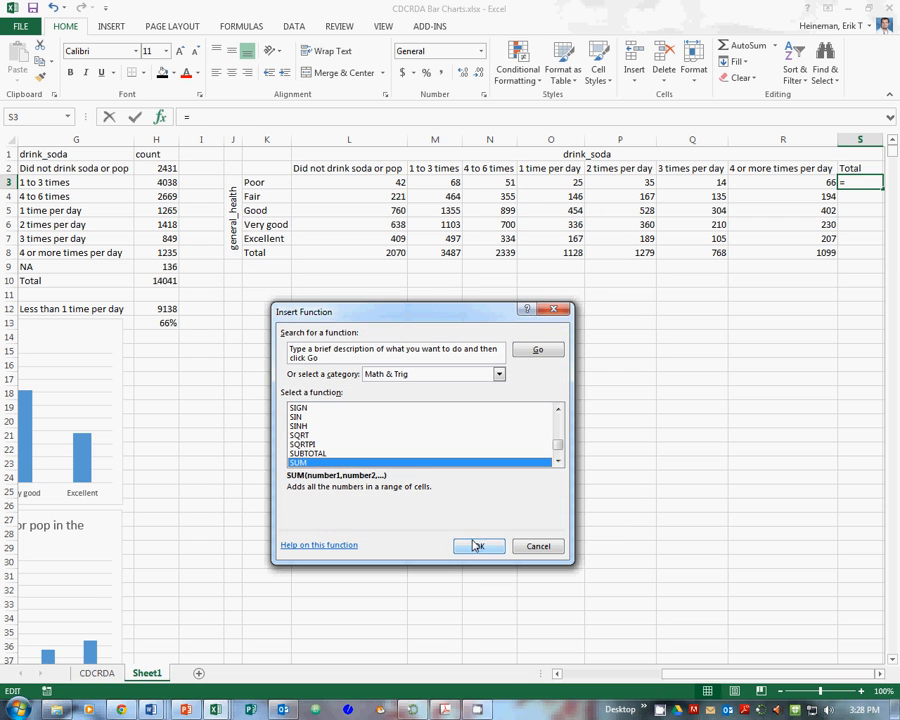
left_click(478, 544)
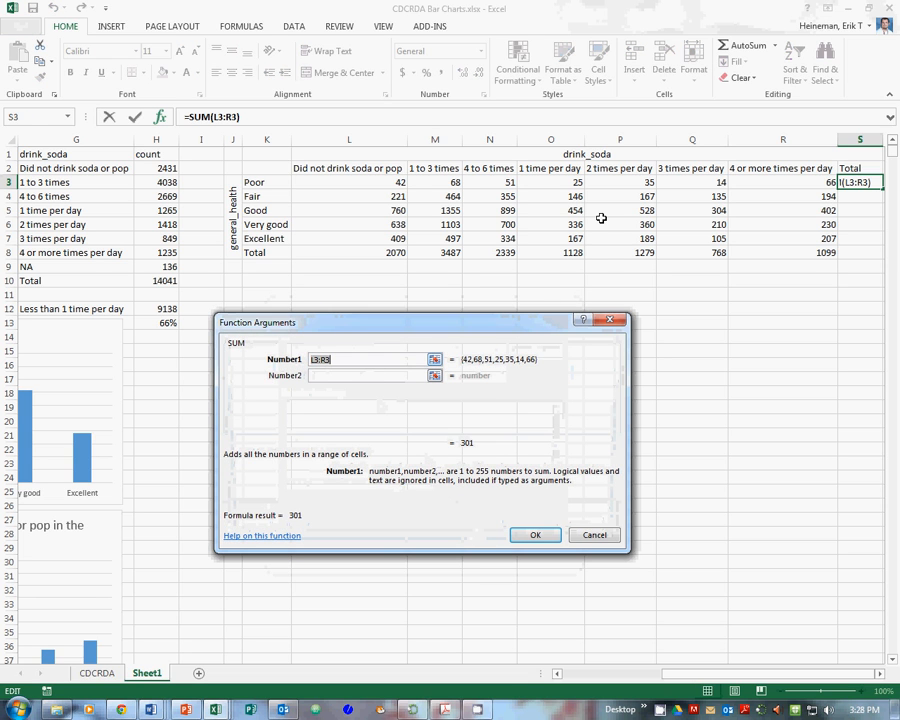
left_click(436, 360)
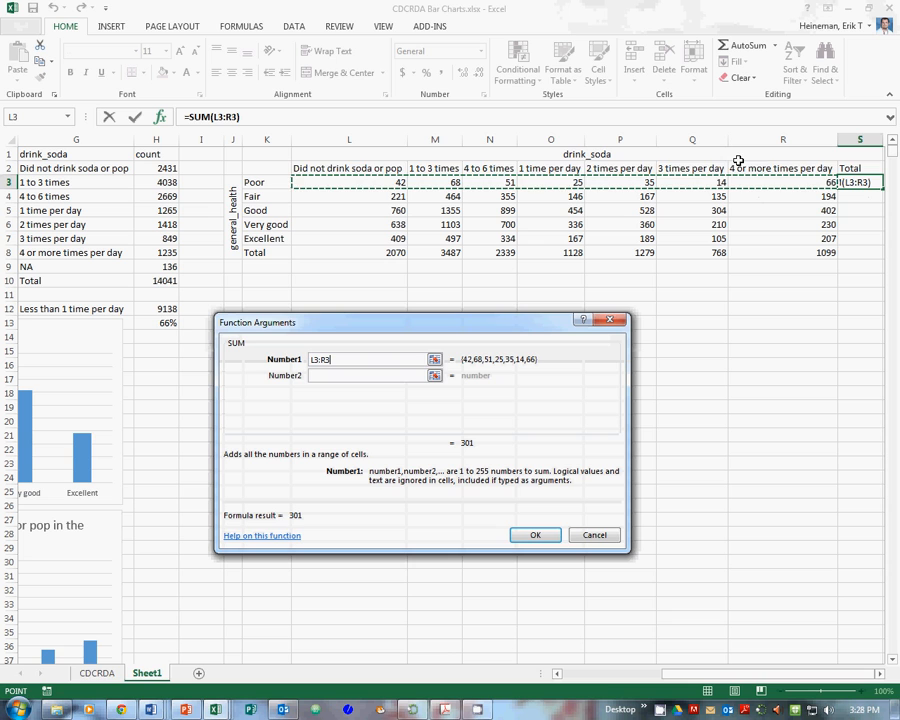
left_click(536, 534)
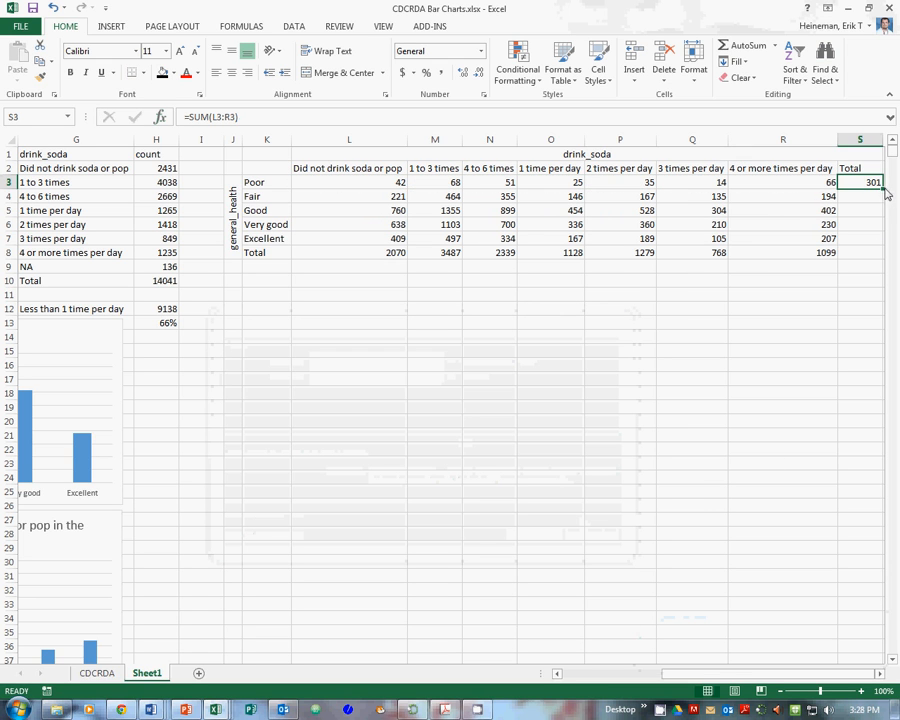
Fill the row total down S3:S8, ending with the grand total 12170
left_click_drag(872, 182, 872, 252)
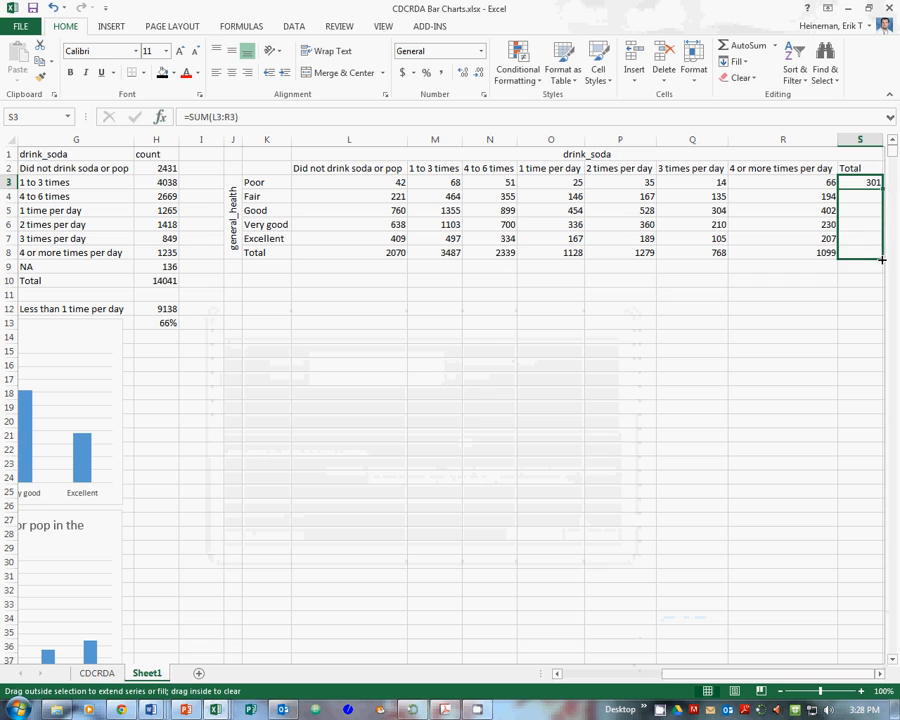
left_click_drag(860, 188, 860, 252)
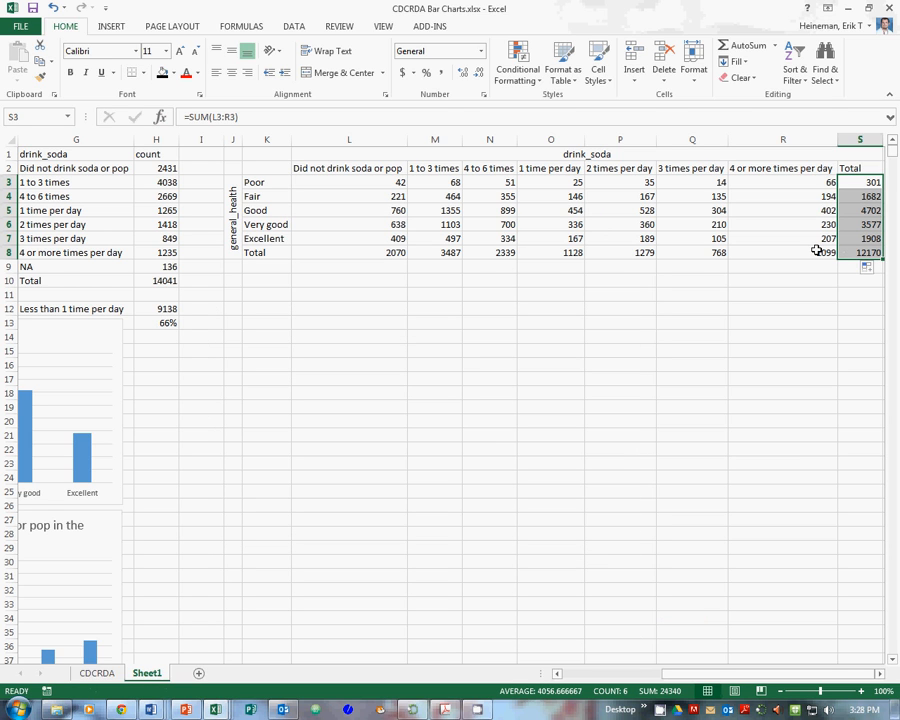